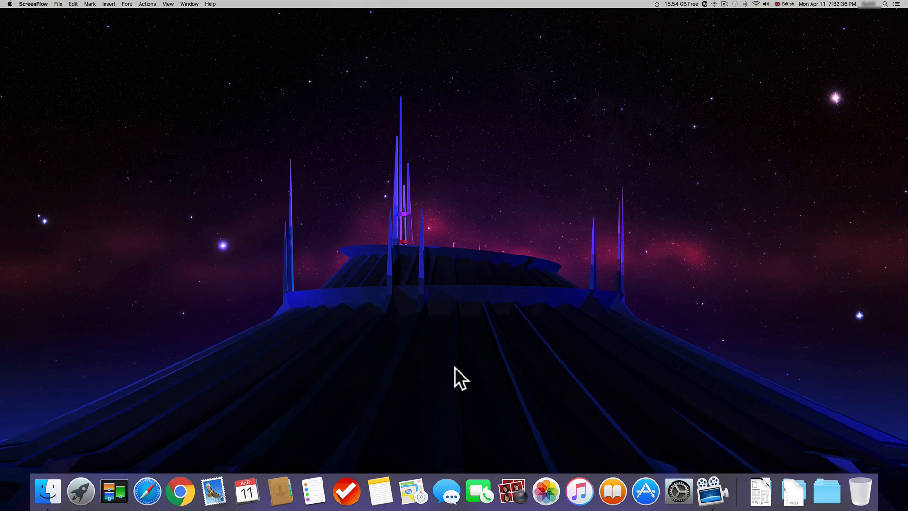
mouse_move(474, 369)
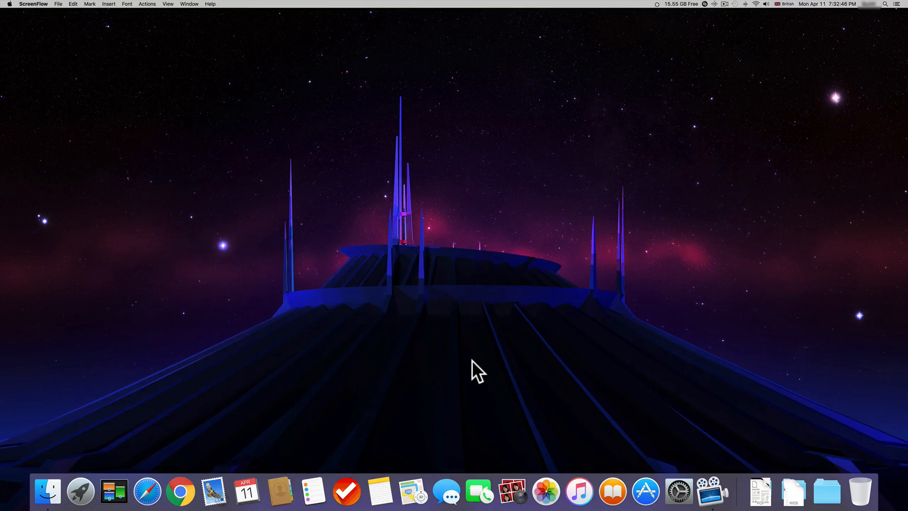
mouse_move(483, 371)
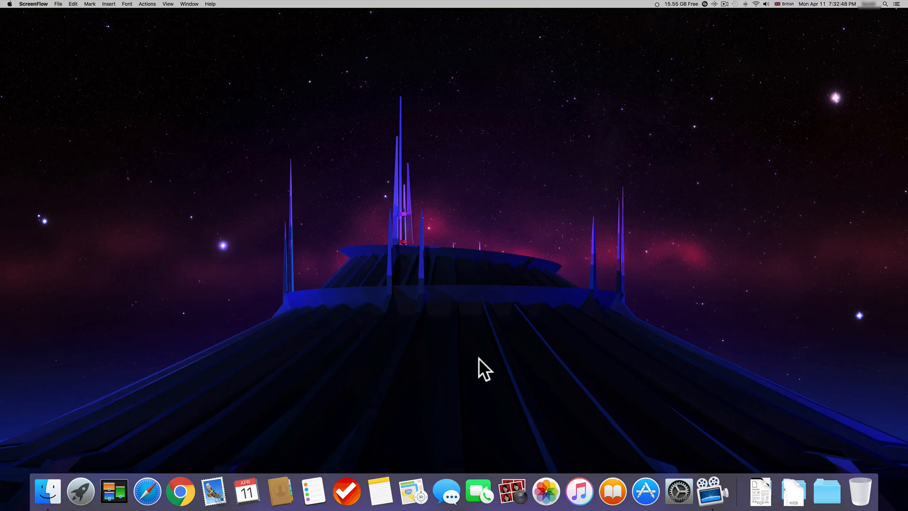
mouse_move(760, 27)
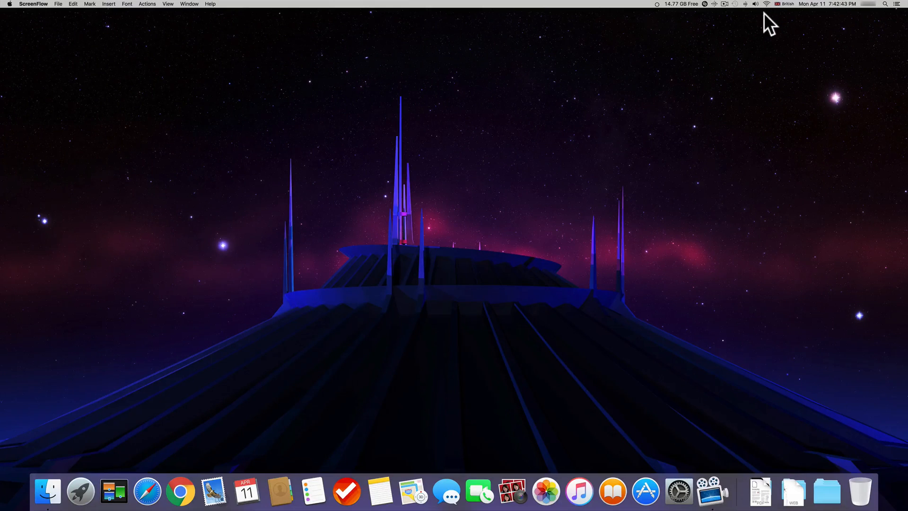
mouse_move(748, 35)
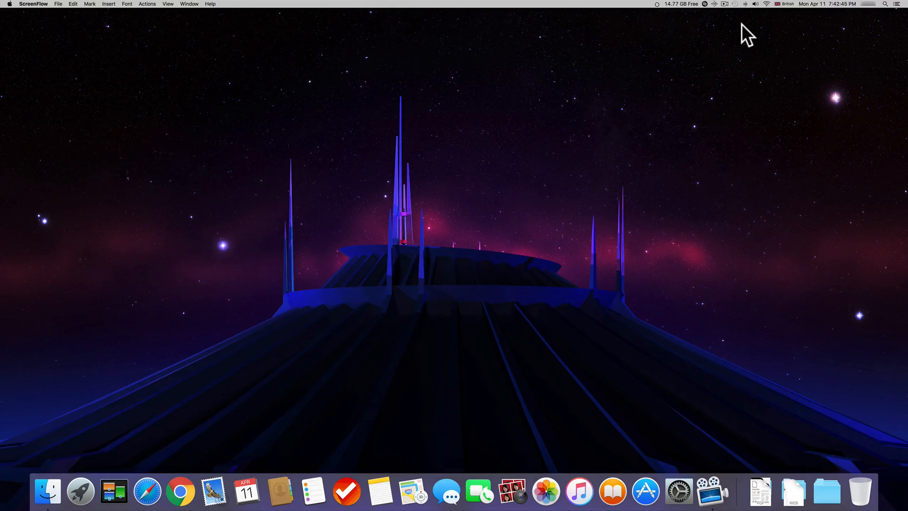
mouse_move(667, 49)
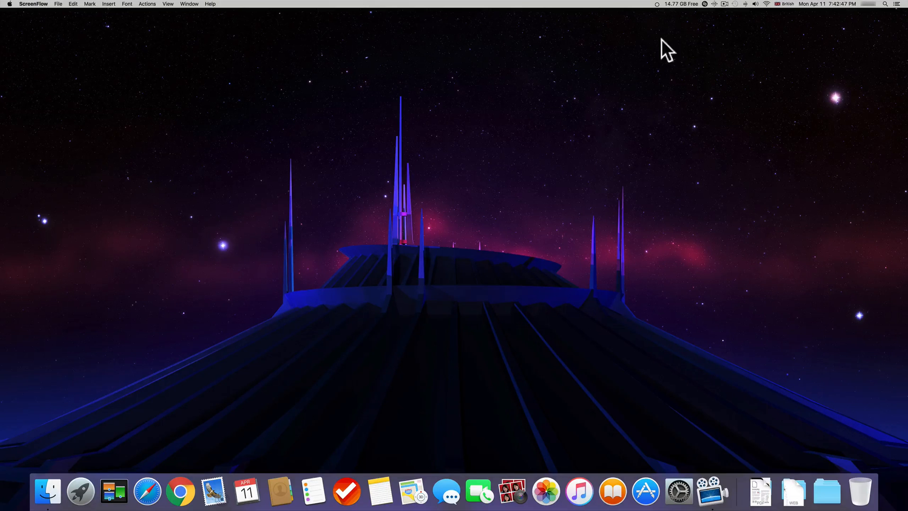
mouse_move(639, 55)
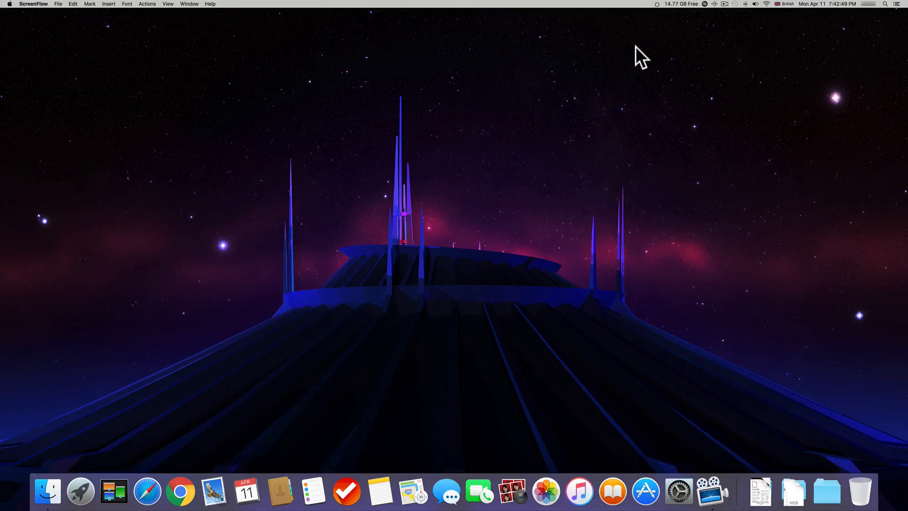